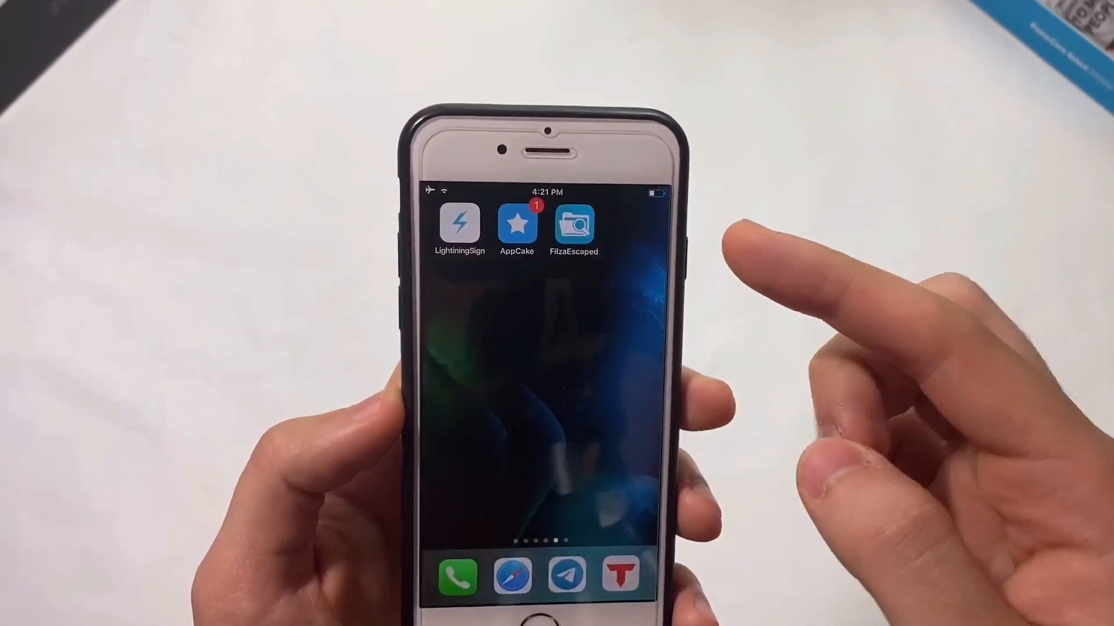
Launch FilzaEscaped and enter the long-ID container folder with Documents, Library, SystemData and tmp
click(575, 225)
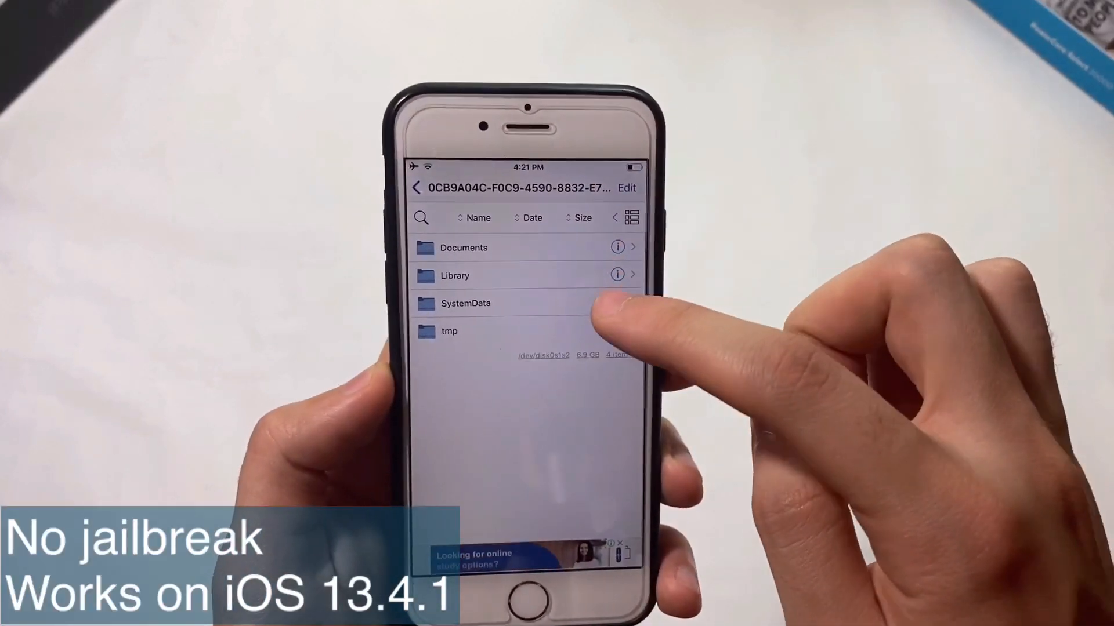
click(465, 304)
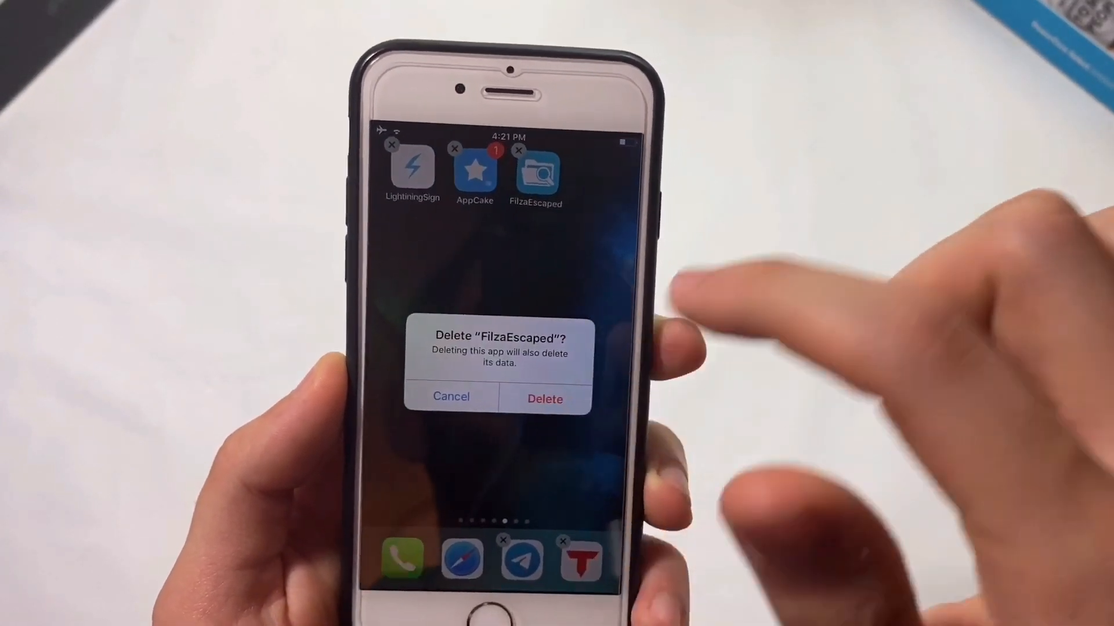
Confirm deleting the old FilzaEscaped app together with its data
click(545, 400)
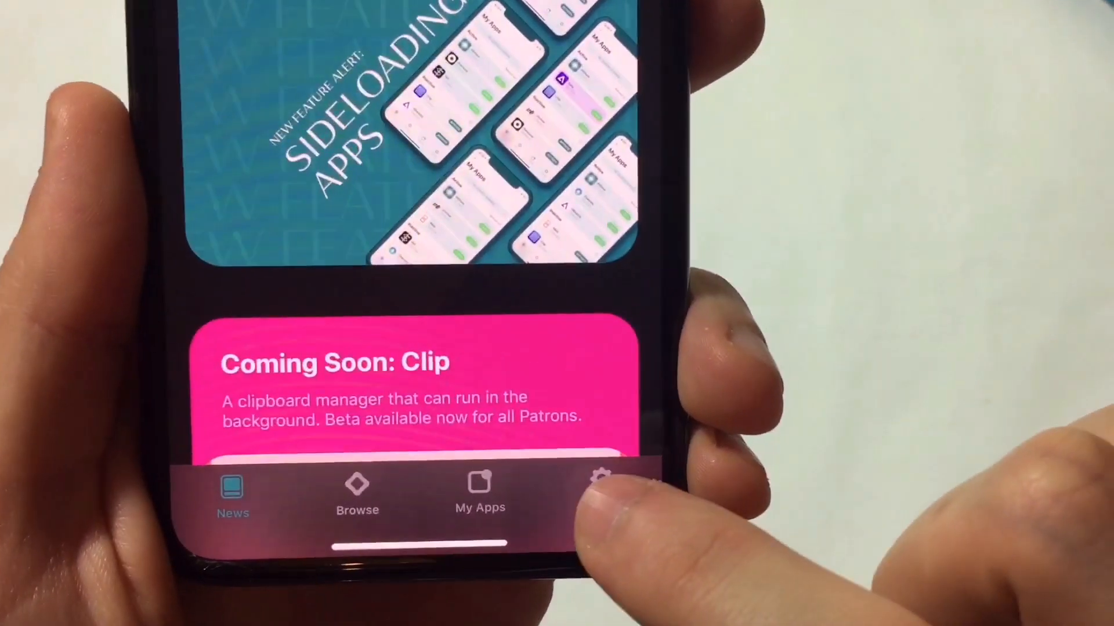
Show AltStore's Settings page with the credits and version 1.3.1
click(604, 480)
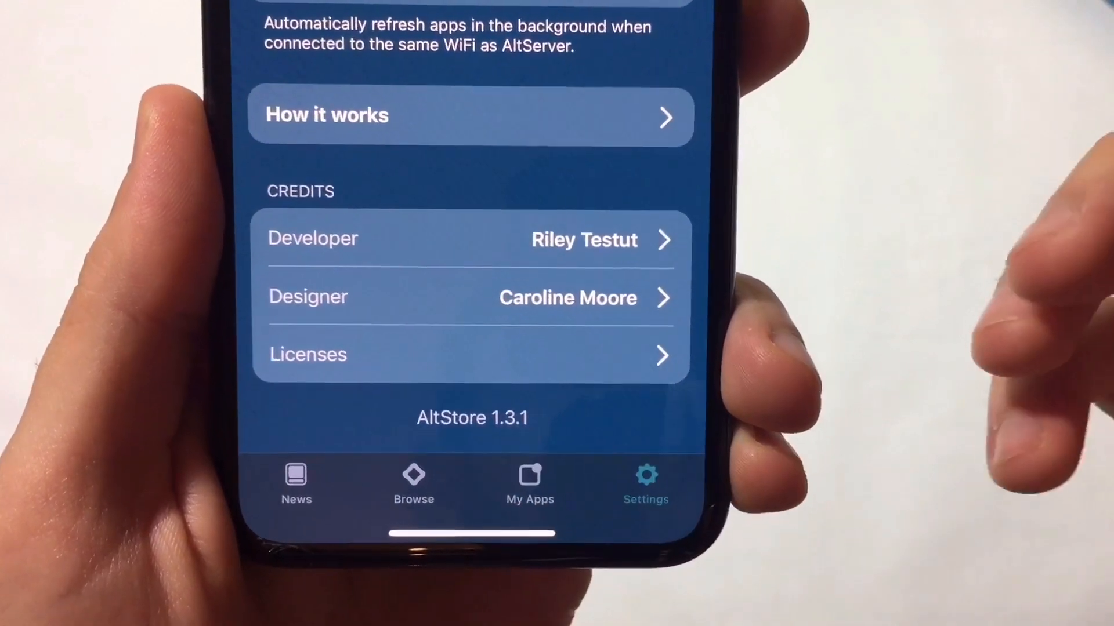
click(529, 482)
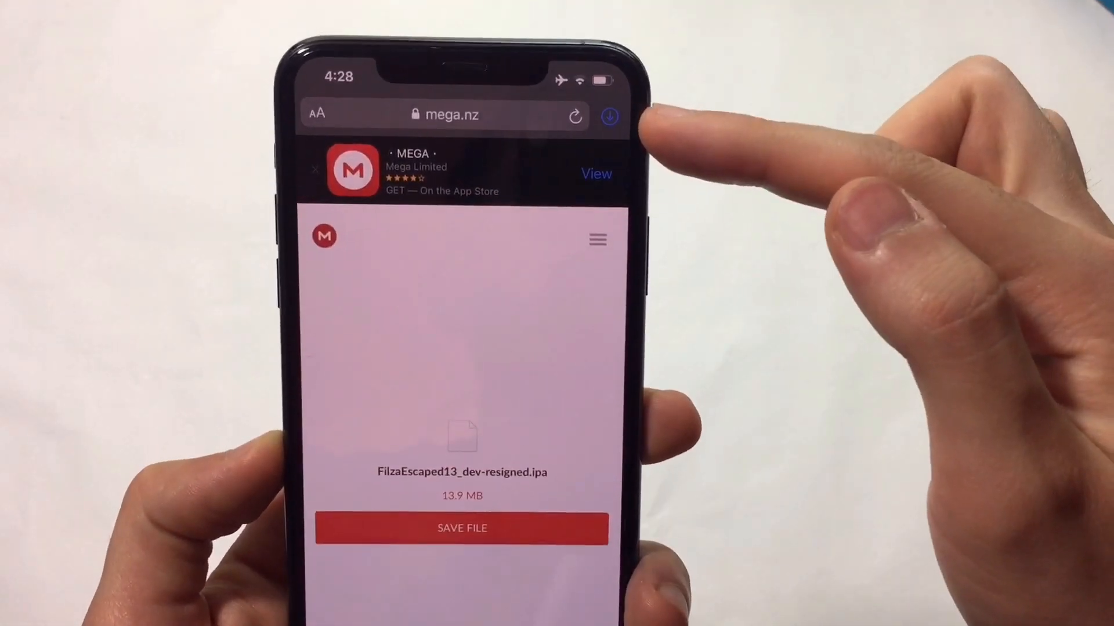
Bring up the share sheet for the downloaded FilzaEscaped13_dev-resigned.ipa from MEGA
click(608, 116)
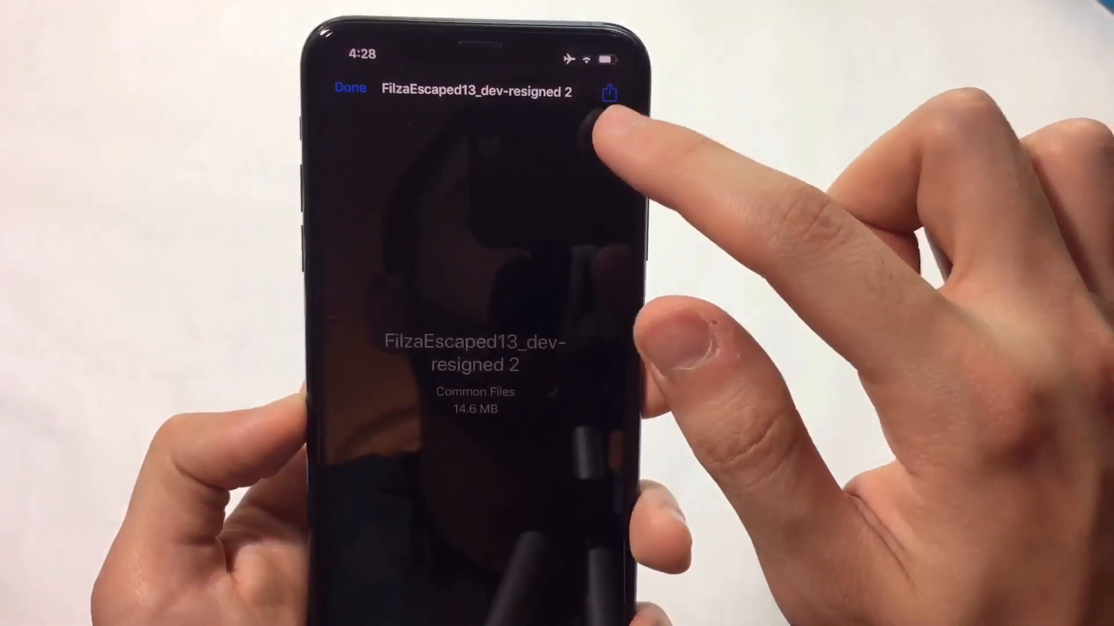
click(606, 95)
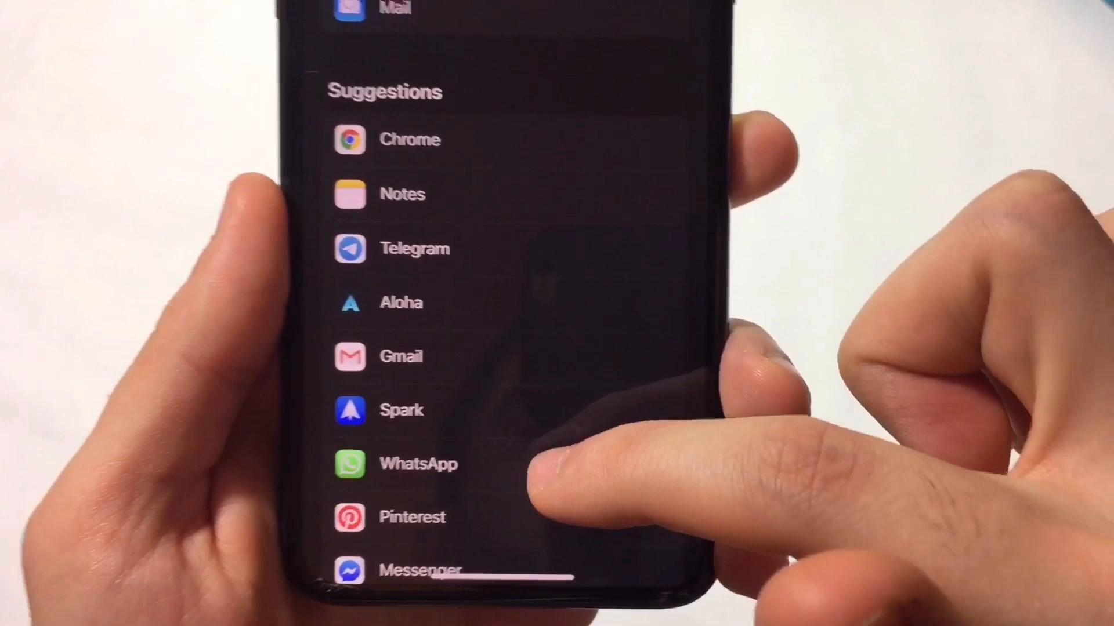
Scroll the share sheet's app suggestions to find the app to send the .ipa to
scroll(down, 3)
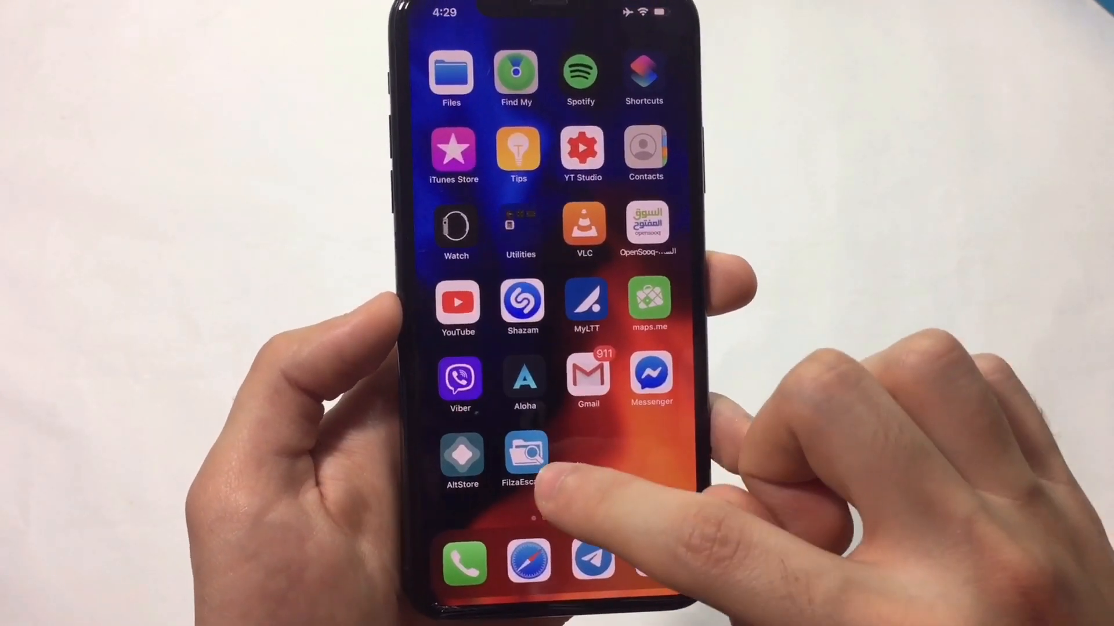
Start the freshly sideloaded FilzaEscaped app beside AltStore
click(522, 455)
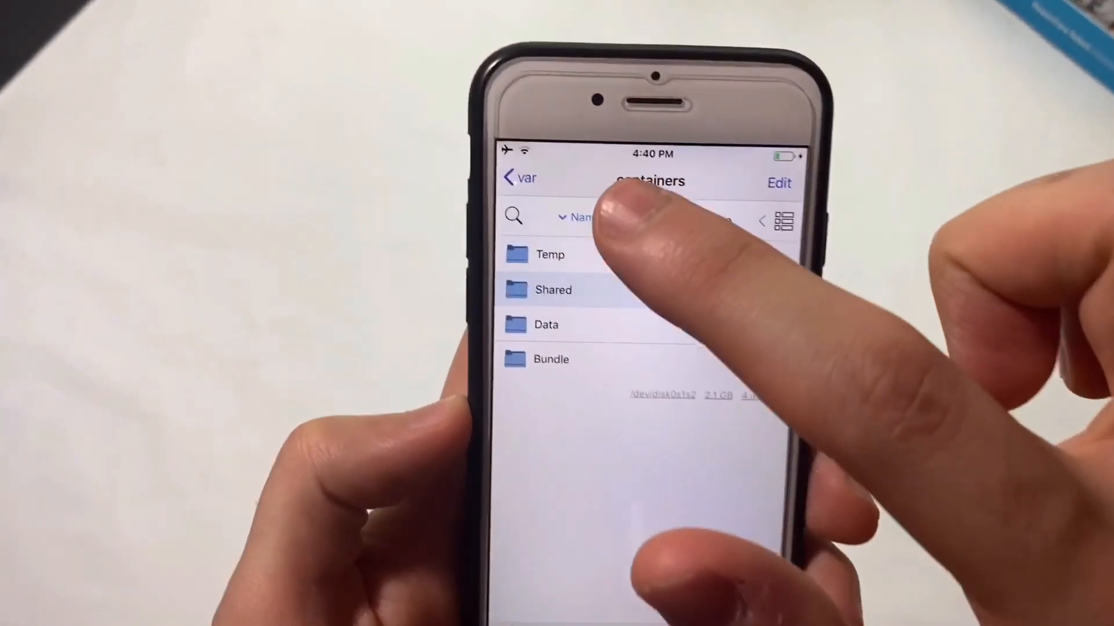
Browse from / through var, containers and Shared into the SystemGroup folder
click(517, 179)
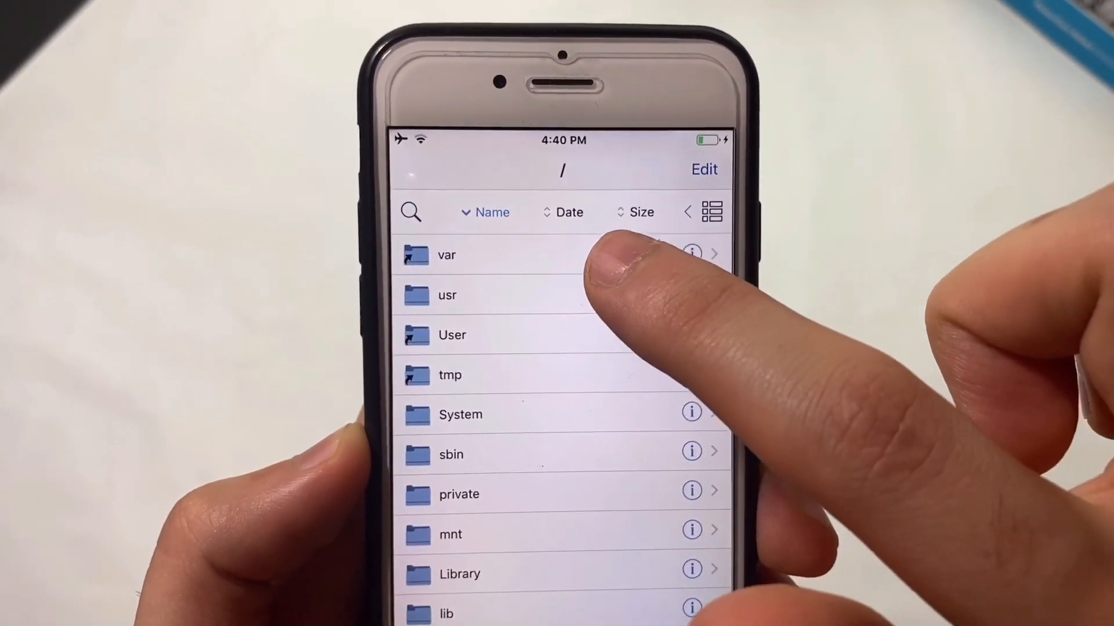
click(445, 256)
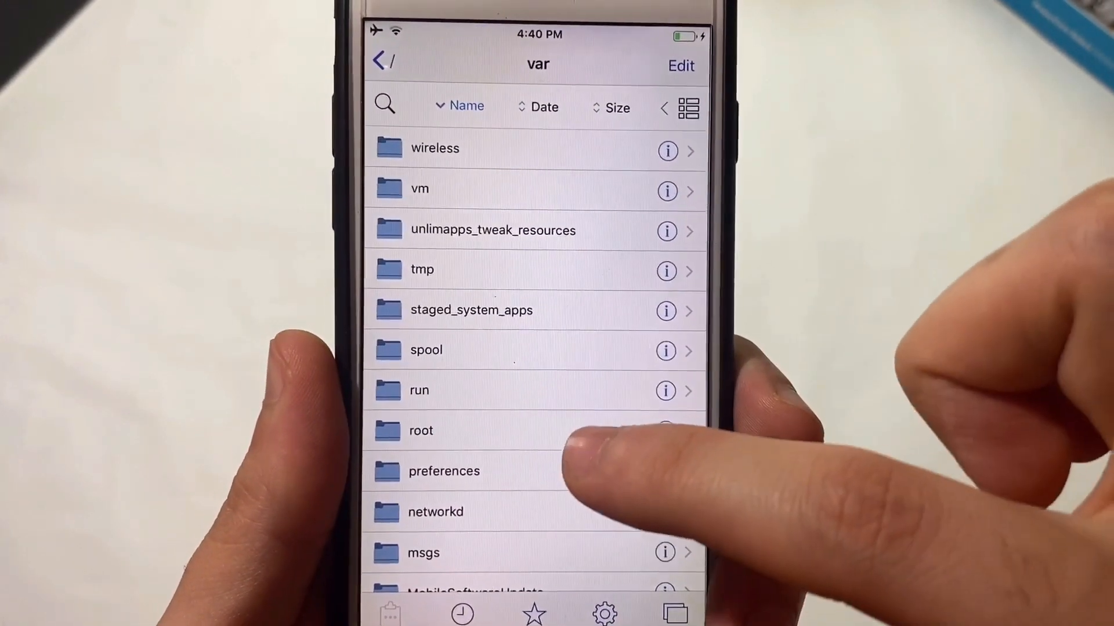
scroll(down, 3)
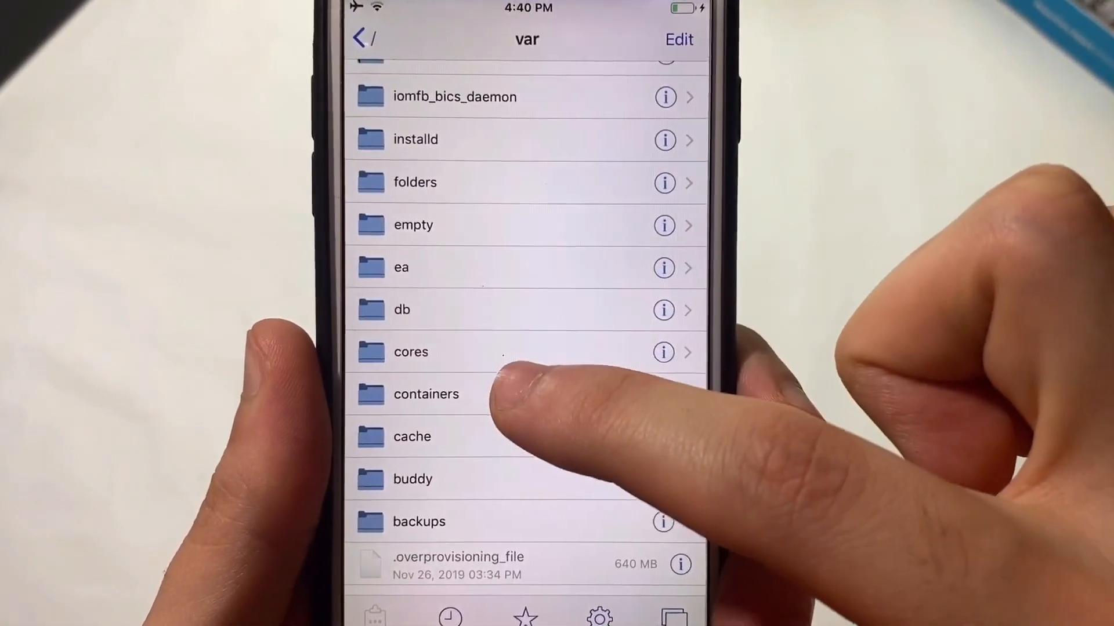
click(427, 394)
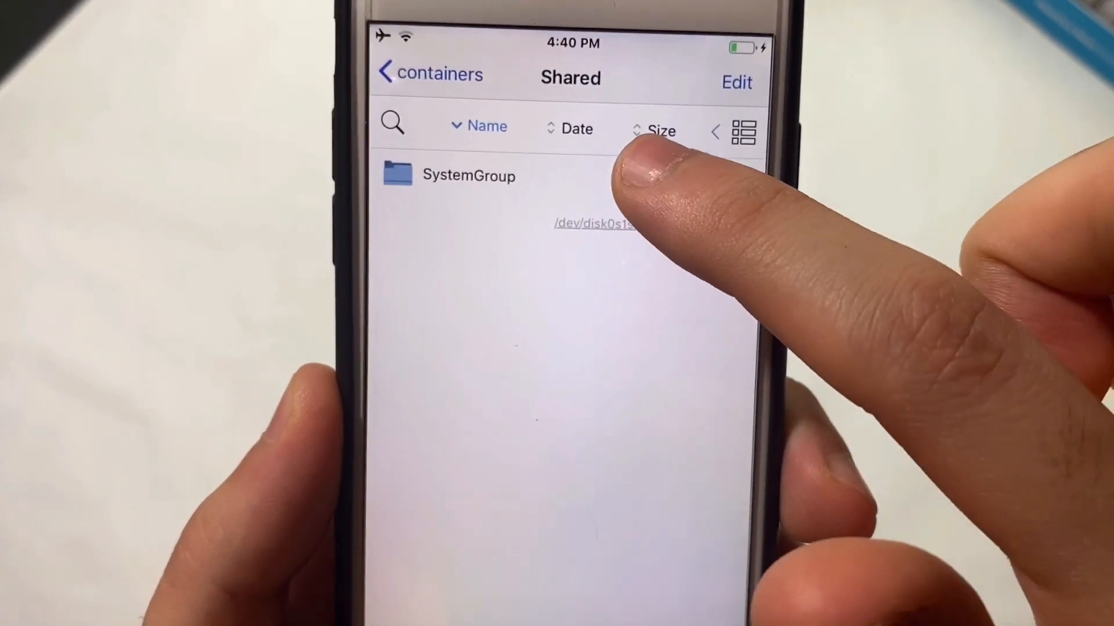
click(469, 176)
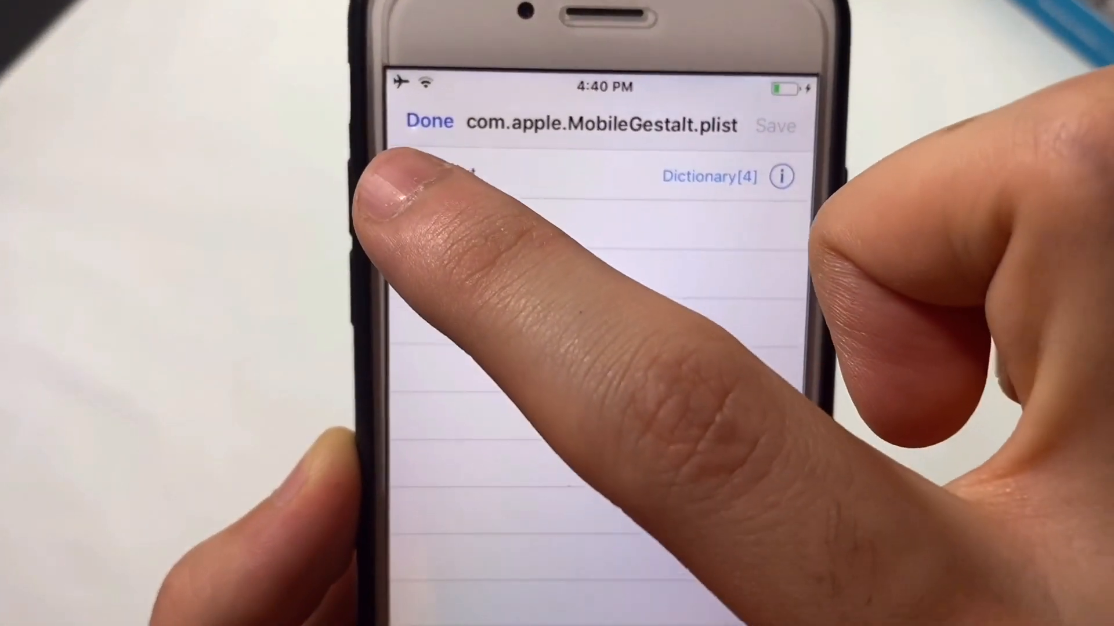
Expand Root, CacheExtra and oPeik/9e8lQWMszEjbPzng, then edit ArtworkDeviceSubType (Number, 569)
click(408, 159)
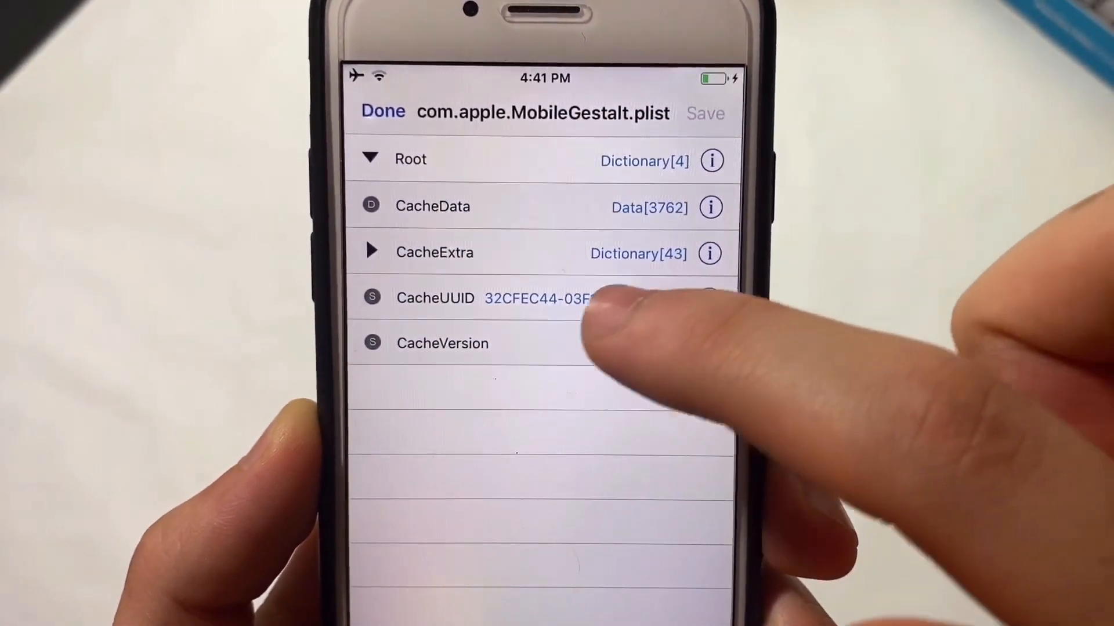
click(371, 251)
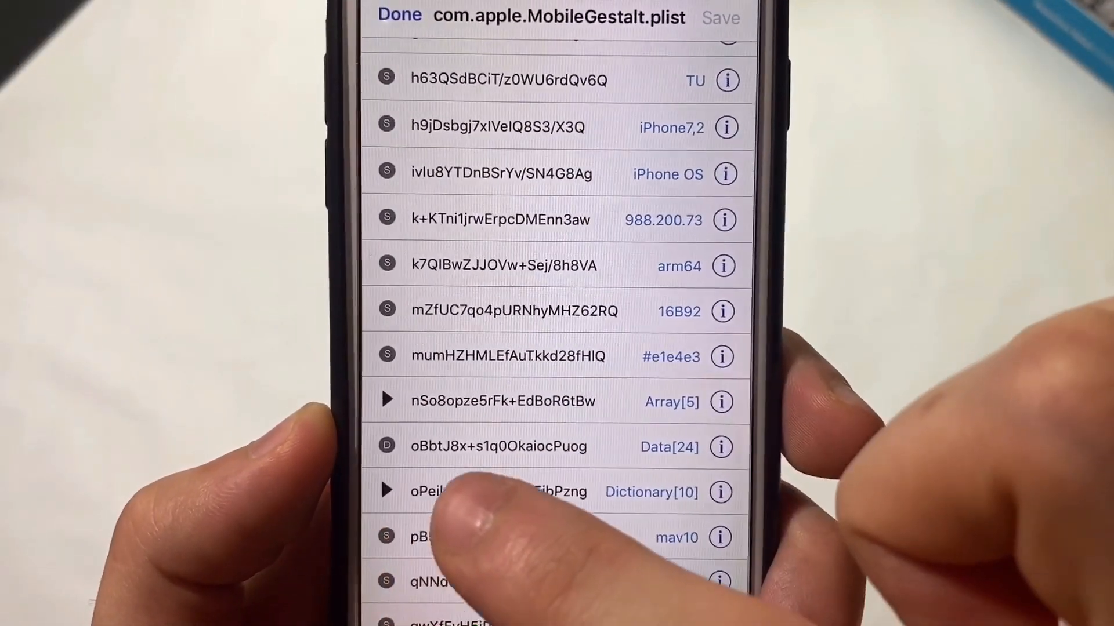
click(387, 491)
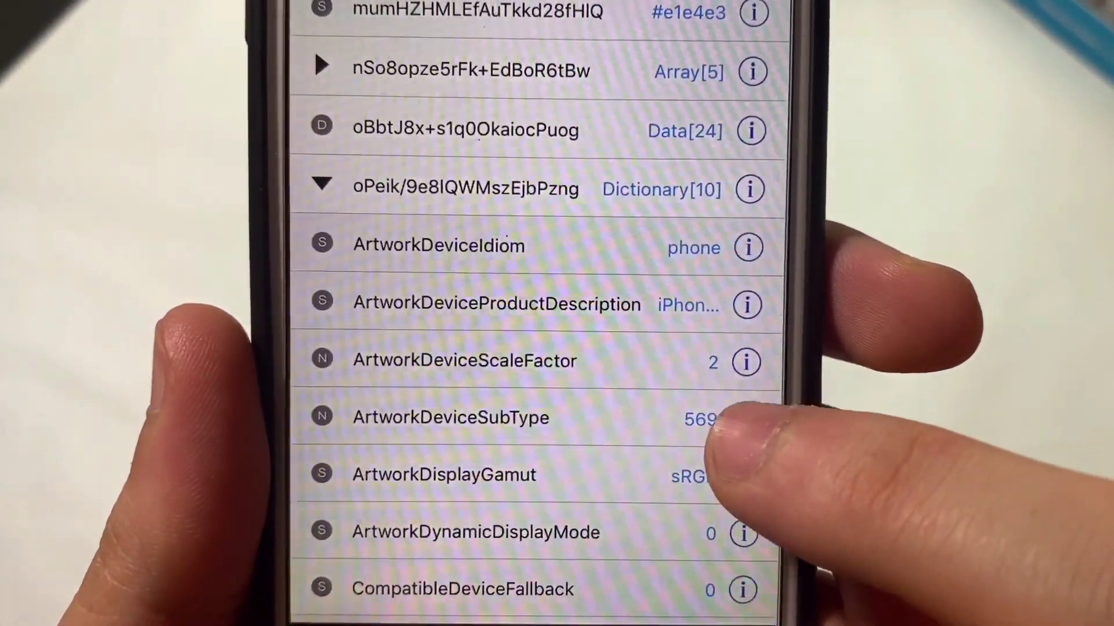
click(451, 417)
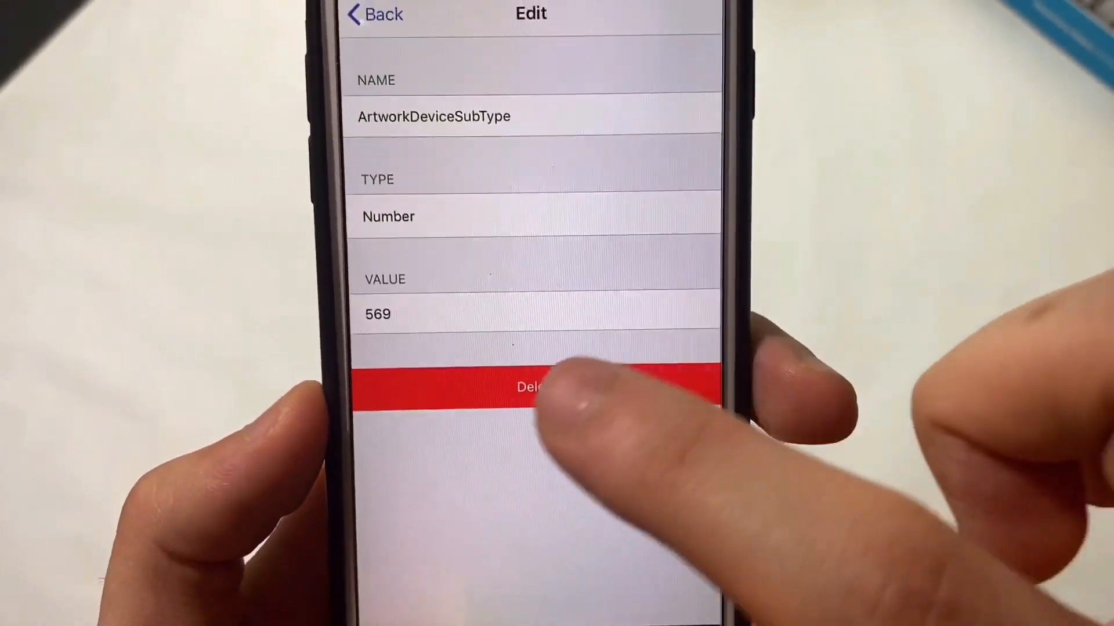